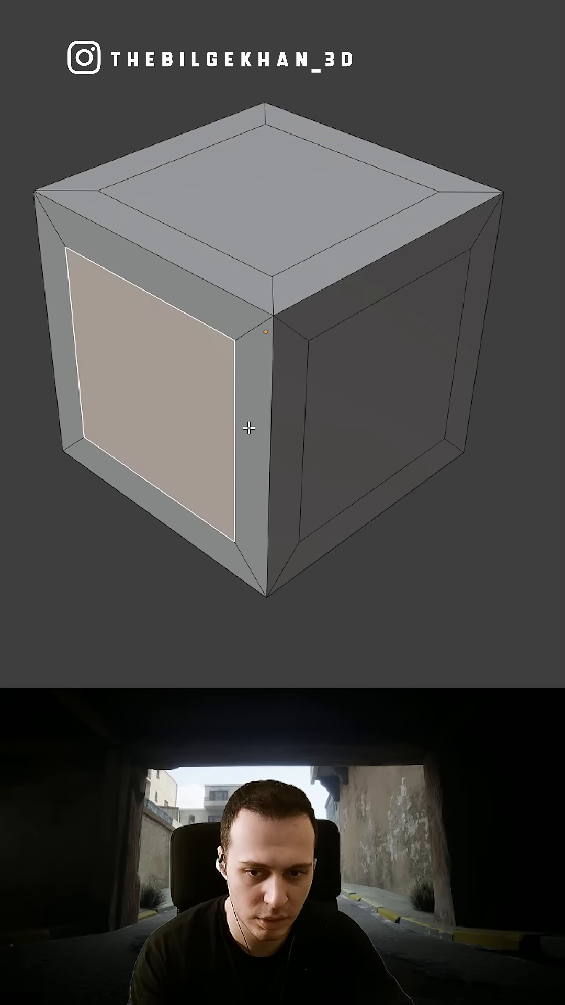
# Apply Extrude Individual Faces to the selected inset faces, sinking each panel inward
pyautogui.rightClick(252, 429)
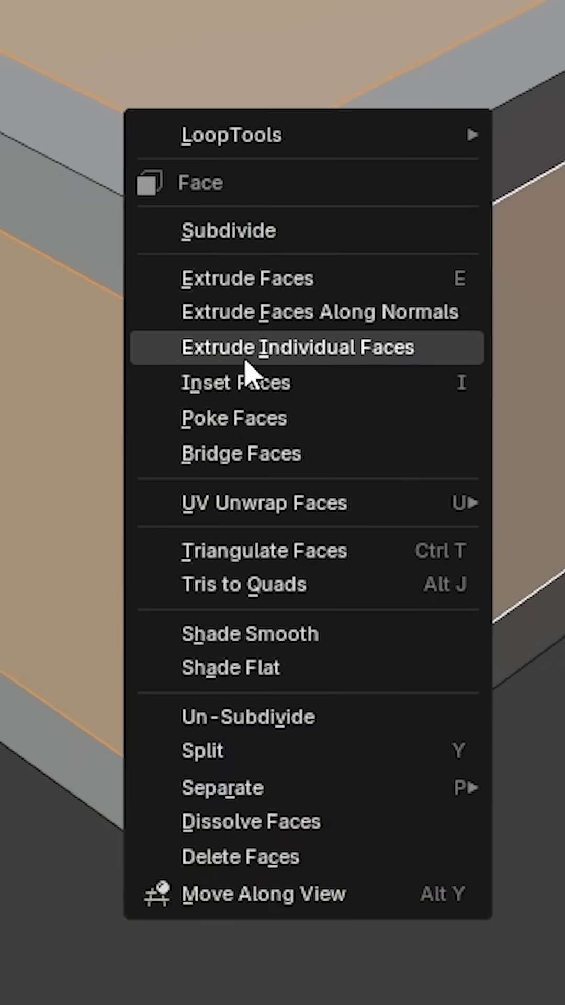
pyautogui.click(302, 348)
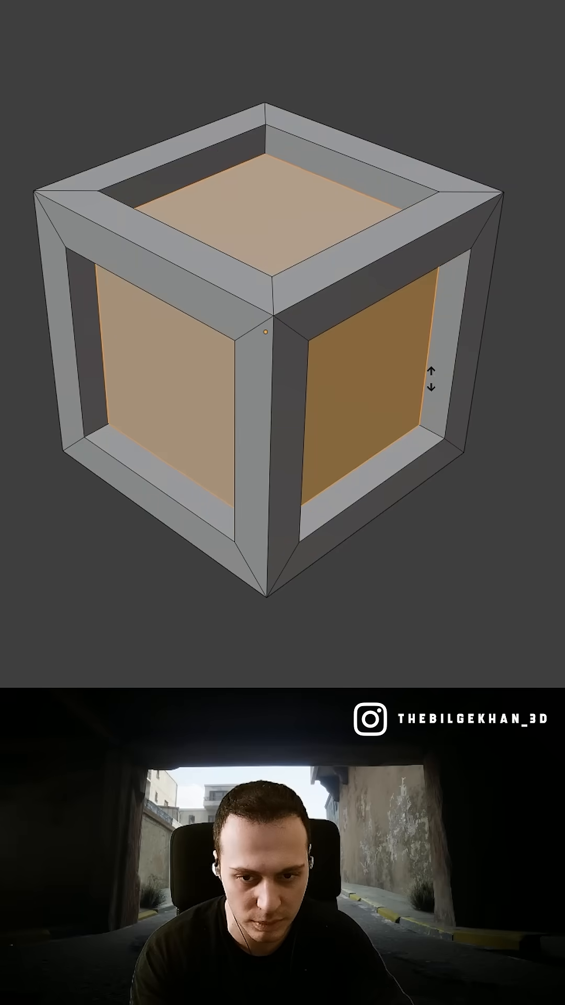